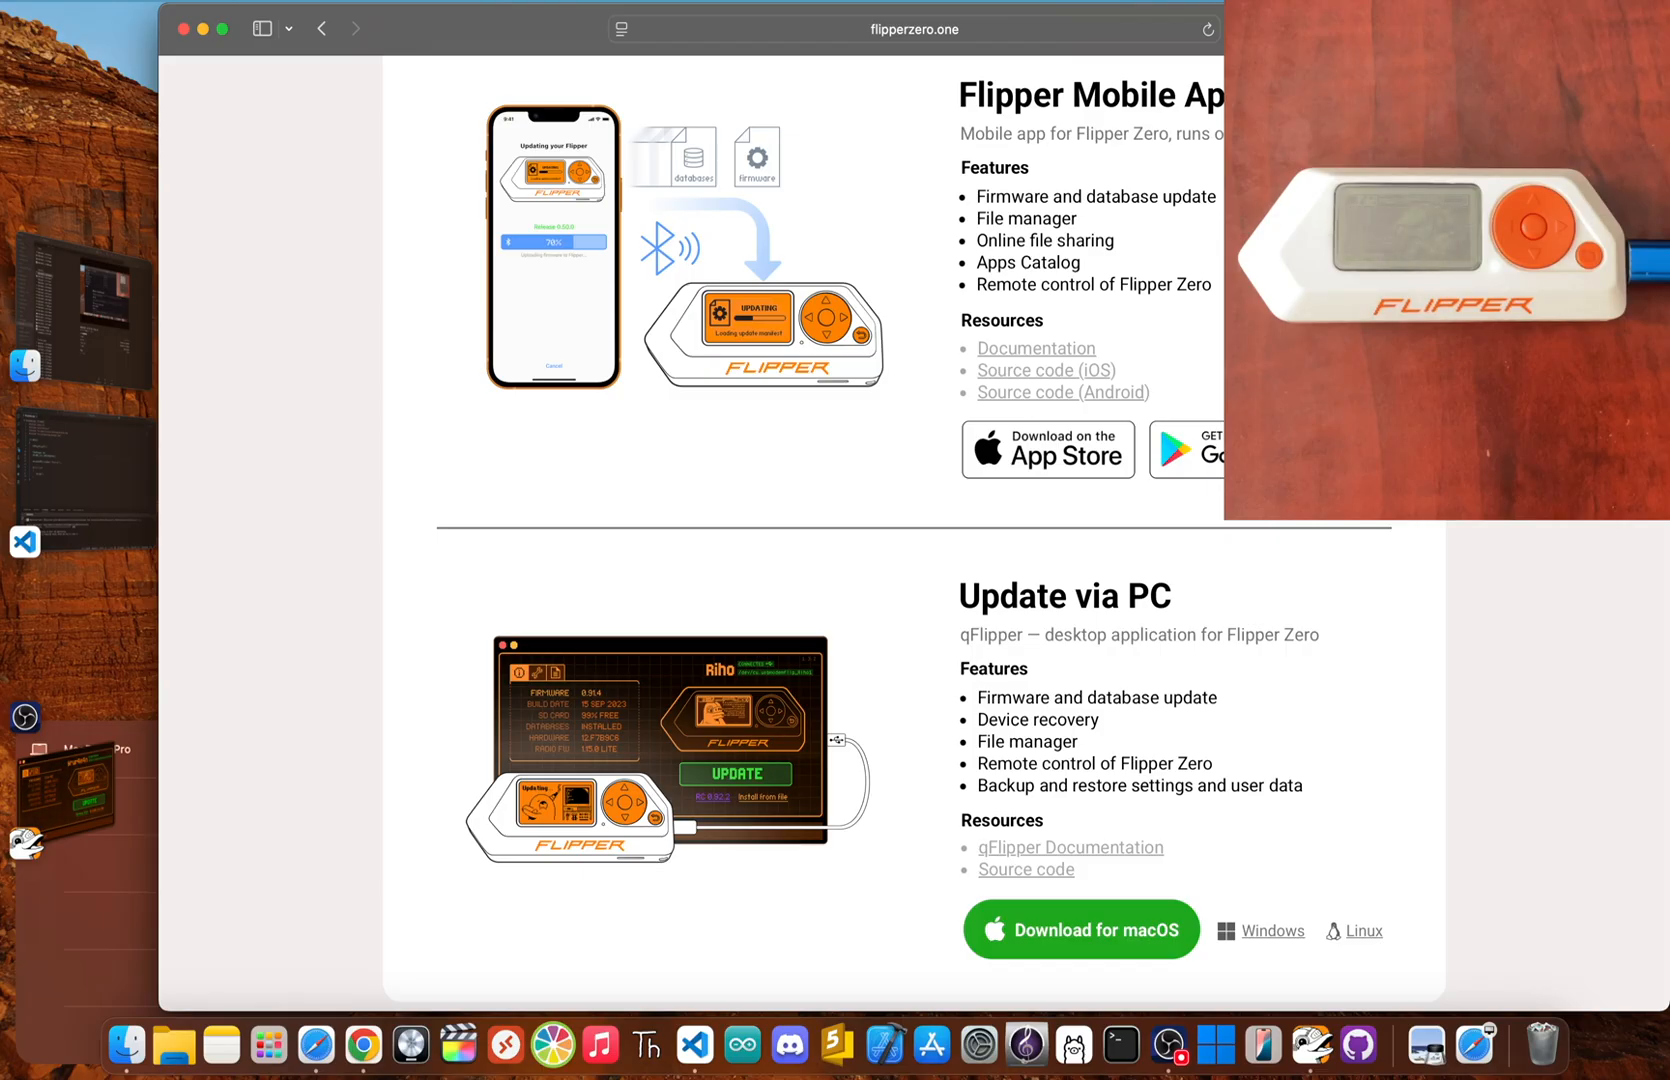
pyautogui.moveTo(1457, 650)
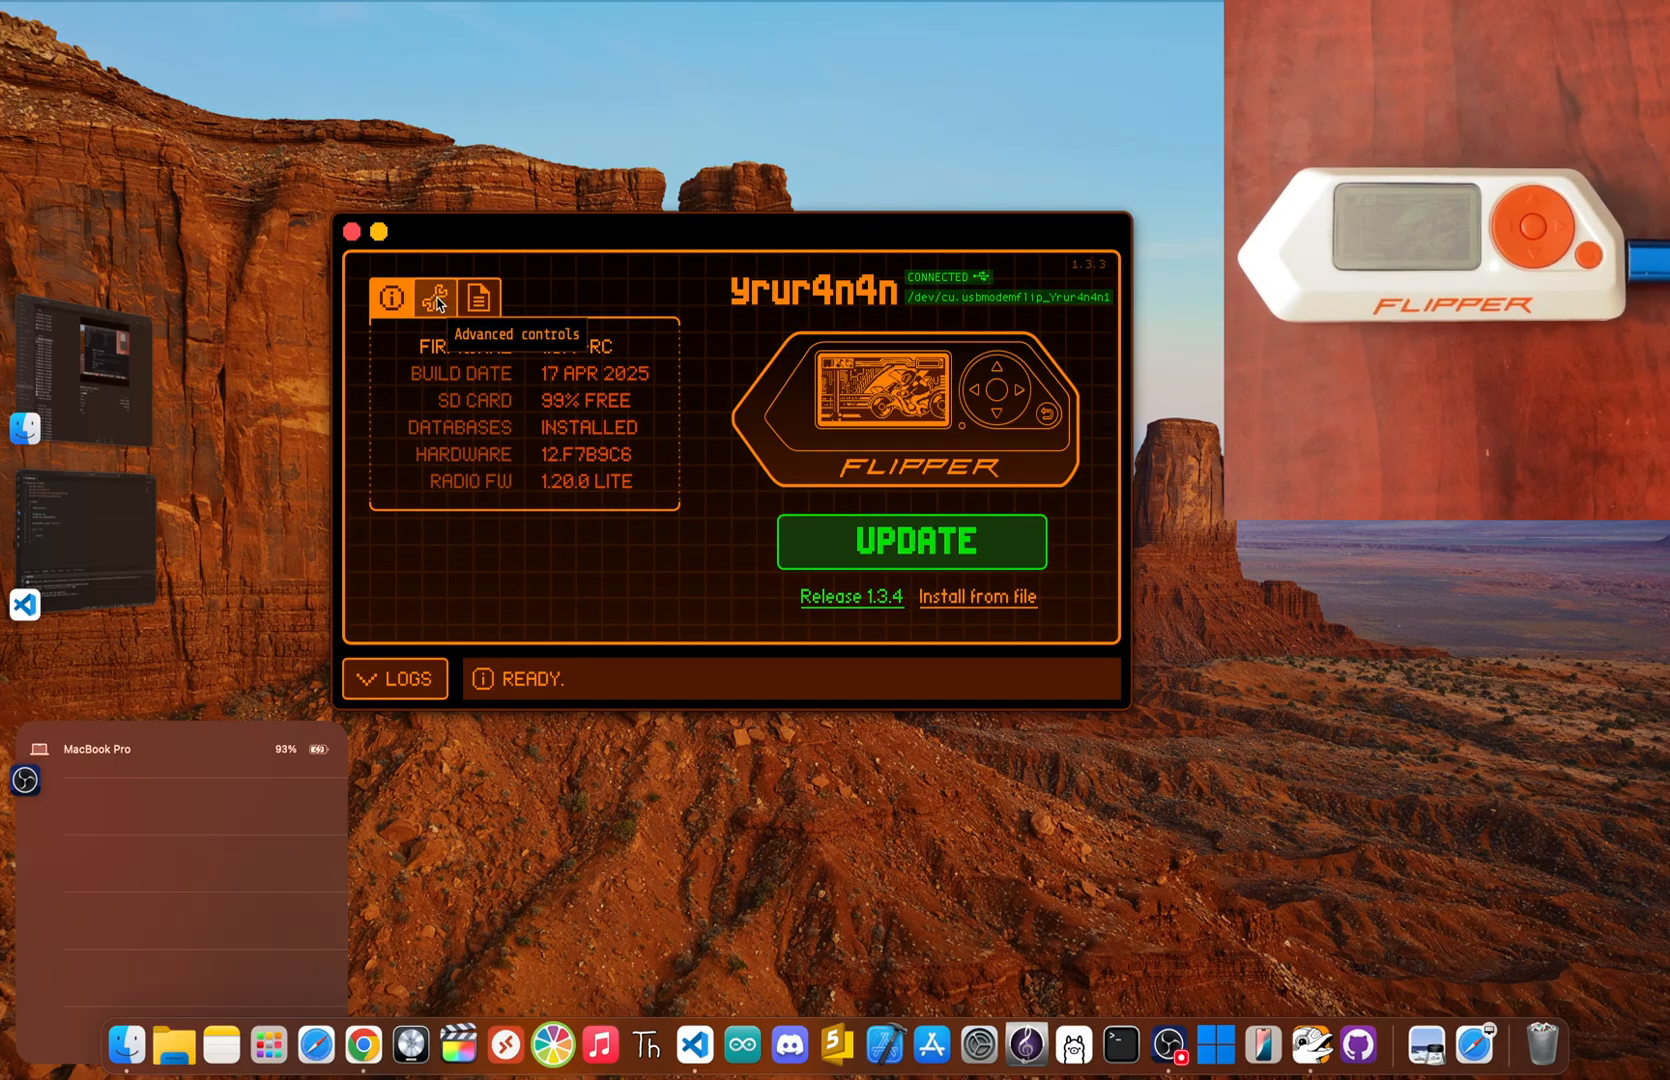
# - Show the Flipper's advanced controls and list the firmware update channels, keeping Release
pyautogui.click(435, 297)
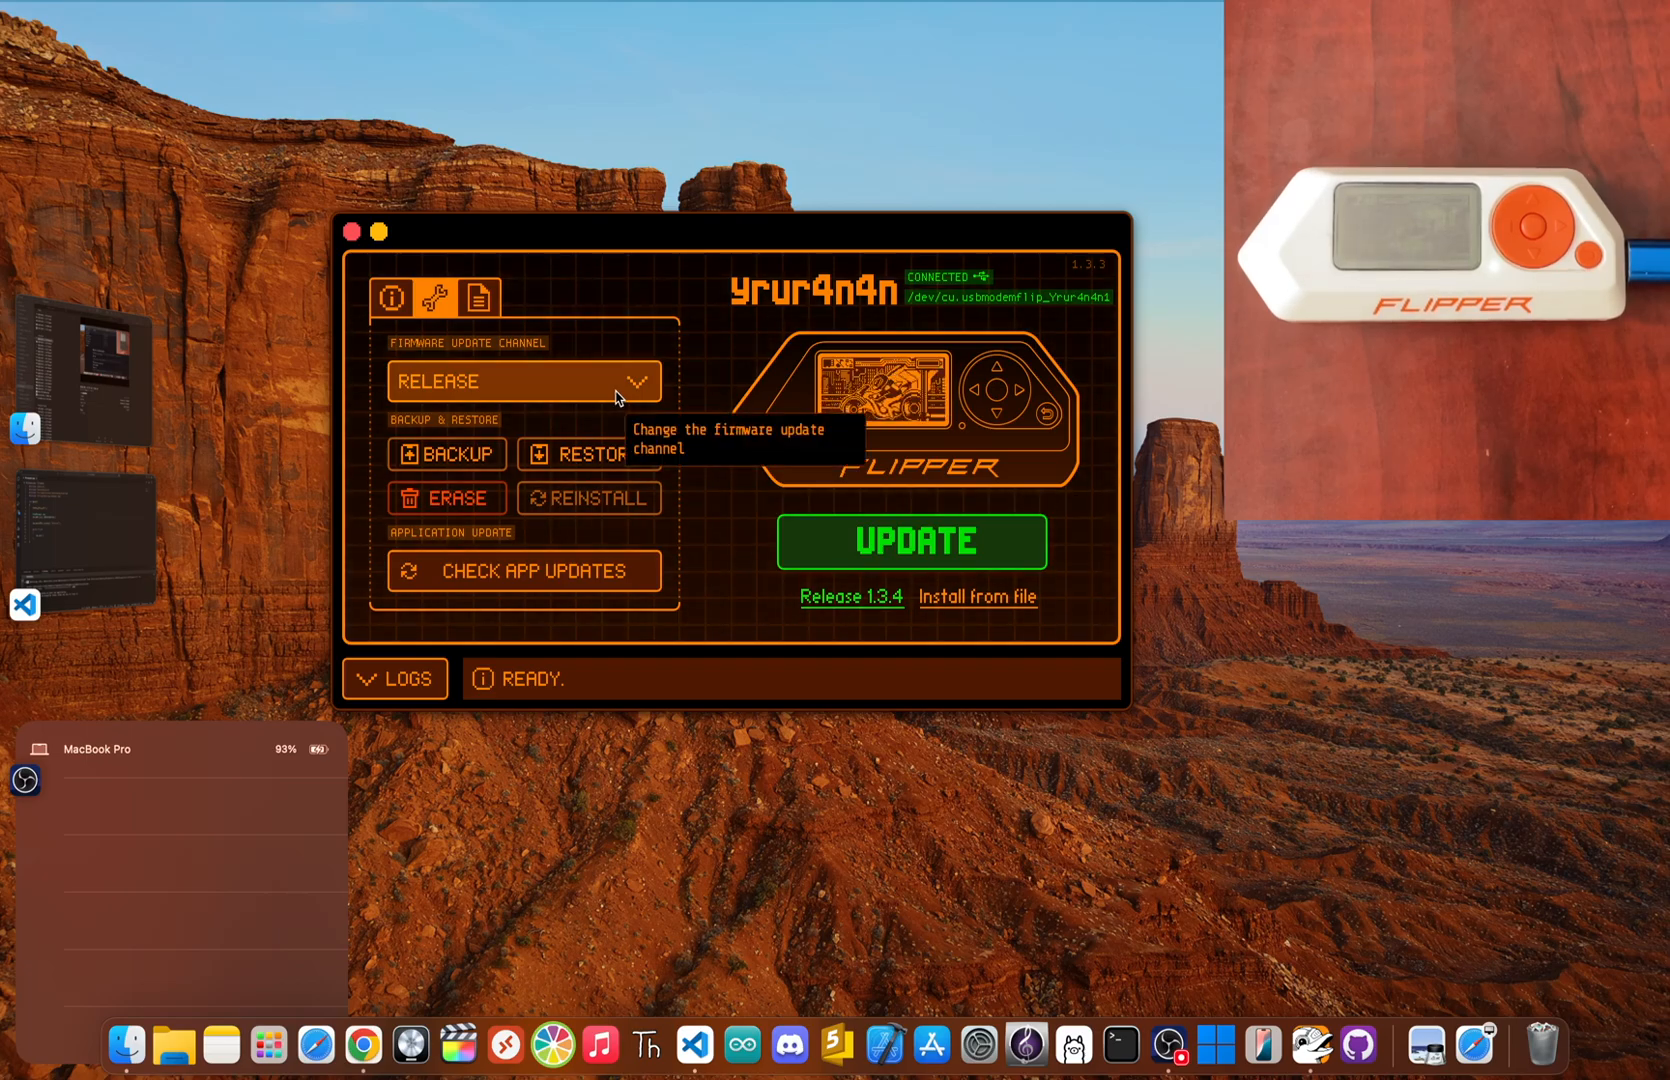
pyautogui.click(522, 380)
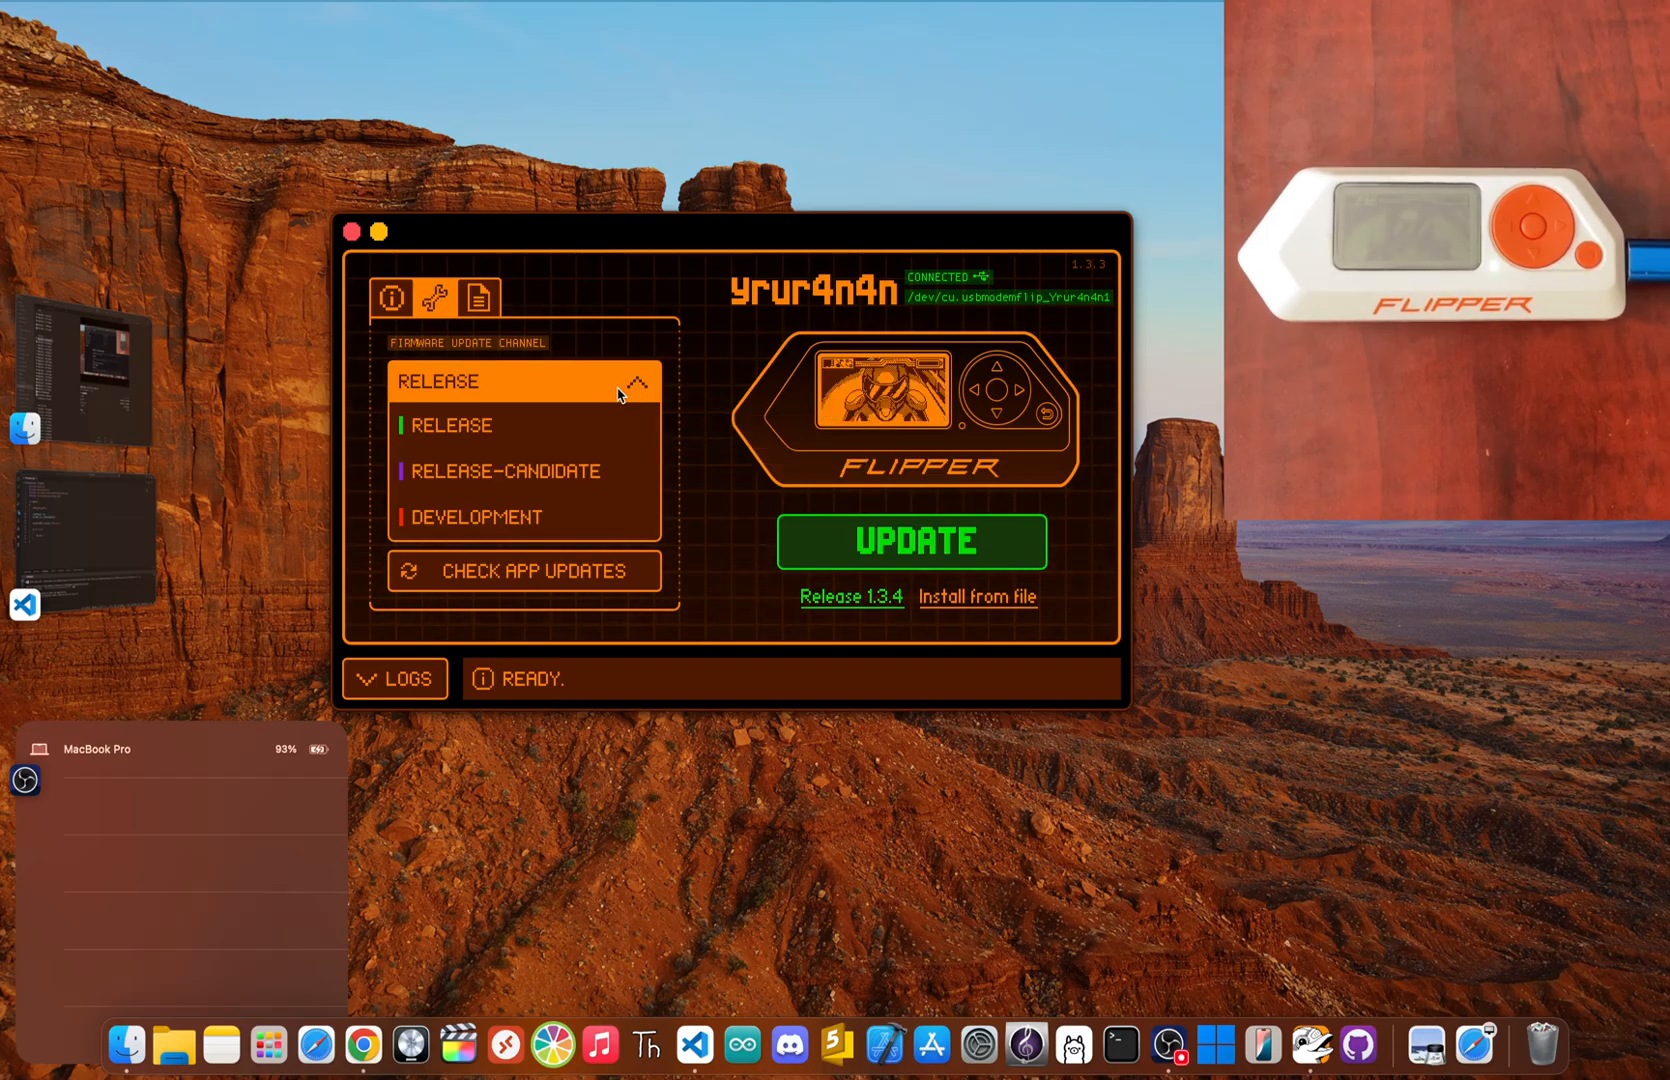
pyautogui.moveTo(573, 503)
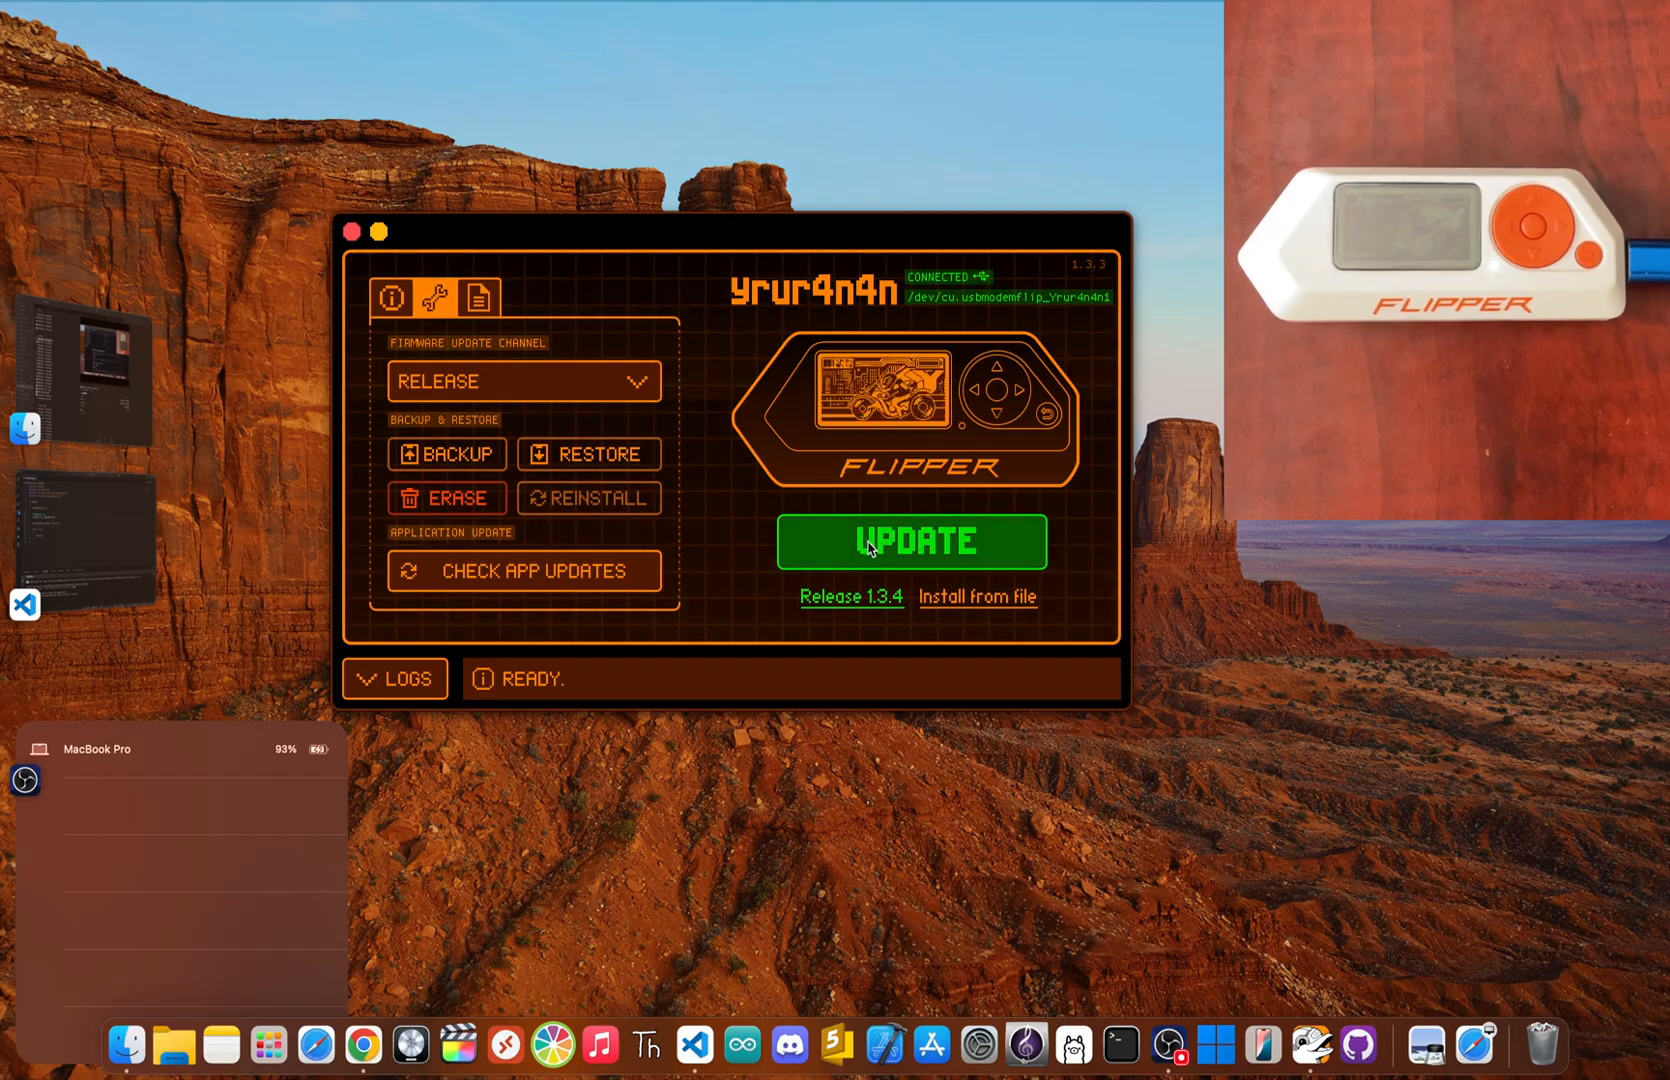
# - Start and confirm the firmware update to Release 1.3.4
pyautogui.click(911, 541)
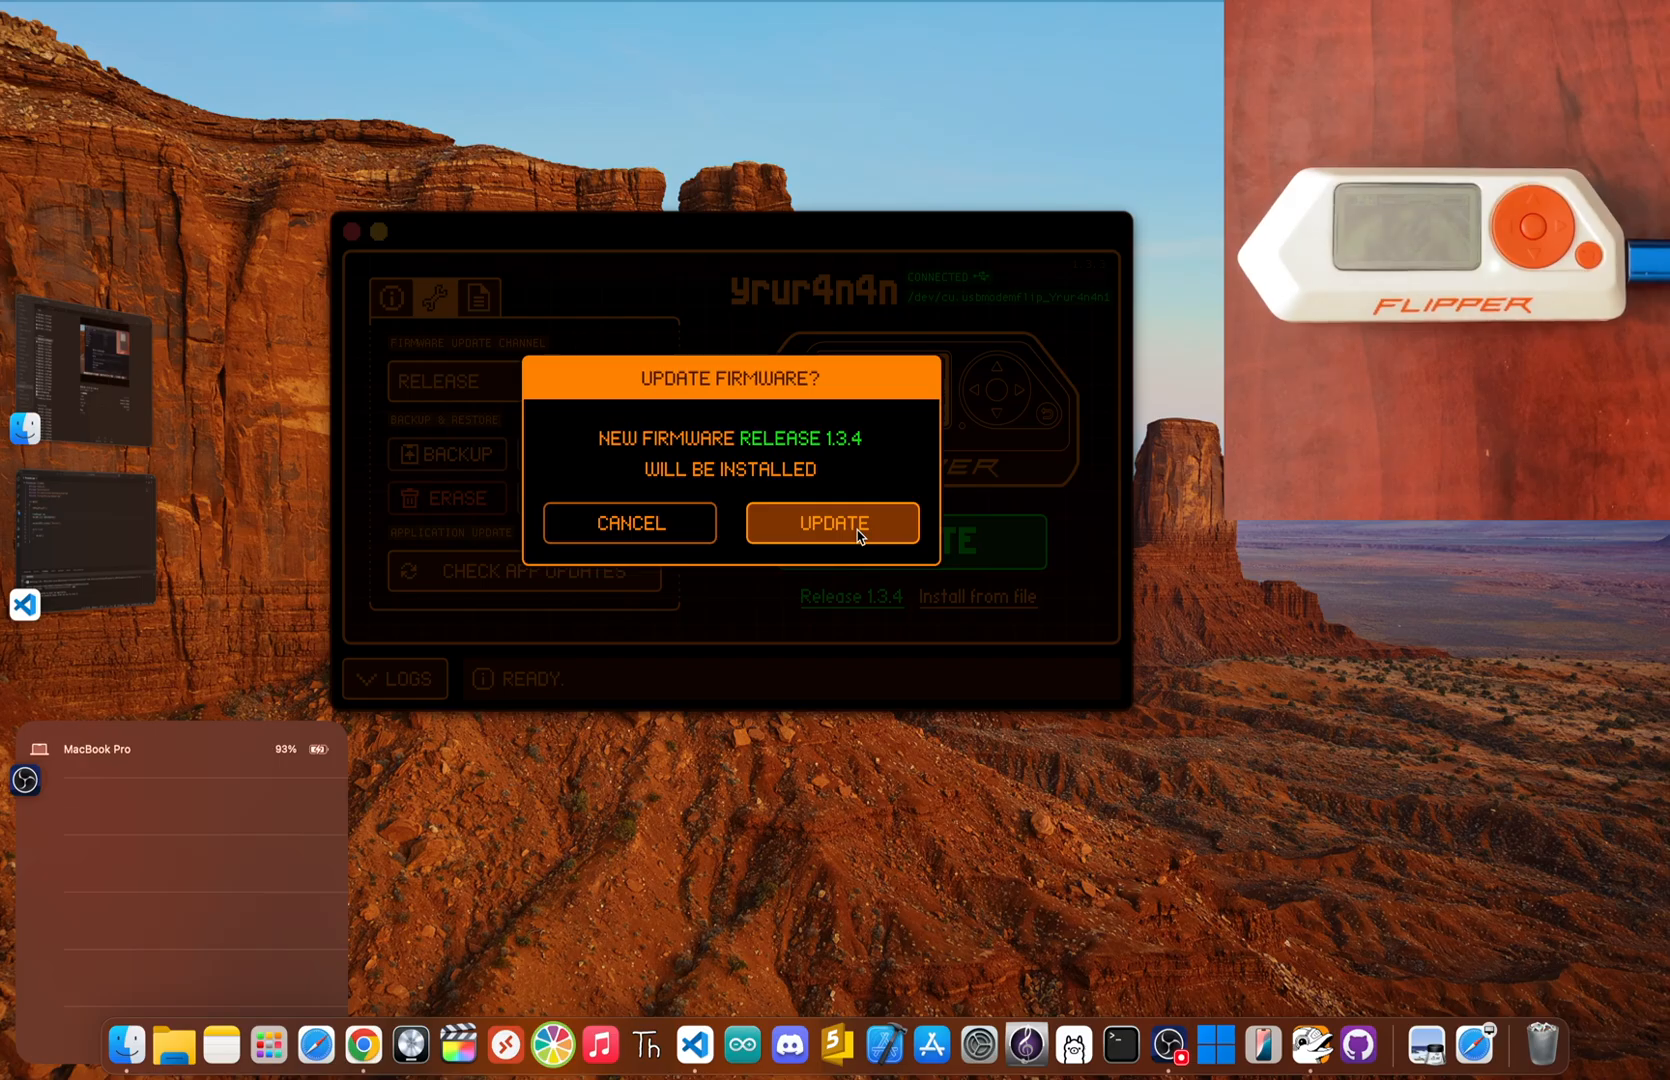
pyautogui.click(831, 523)
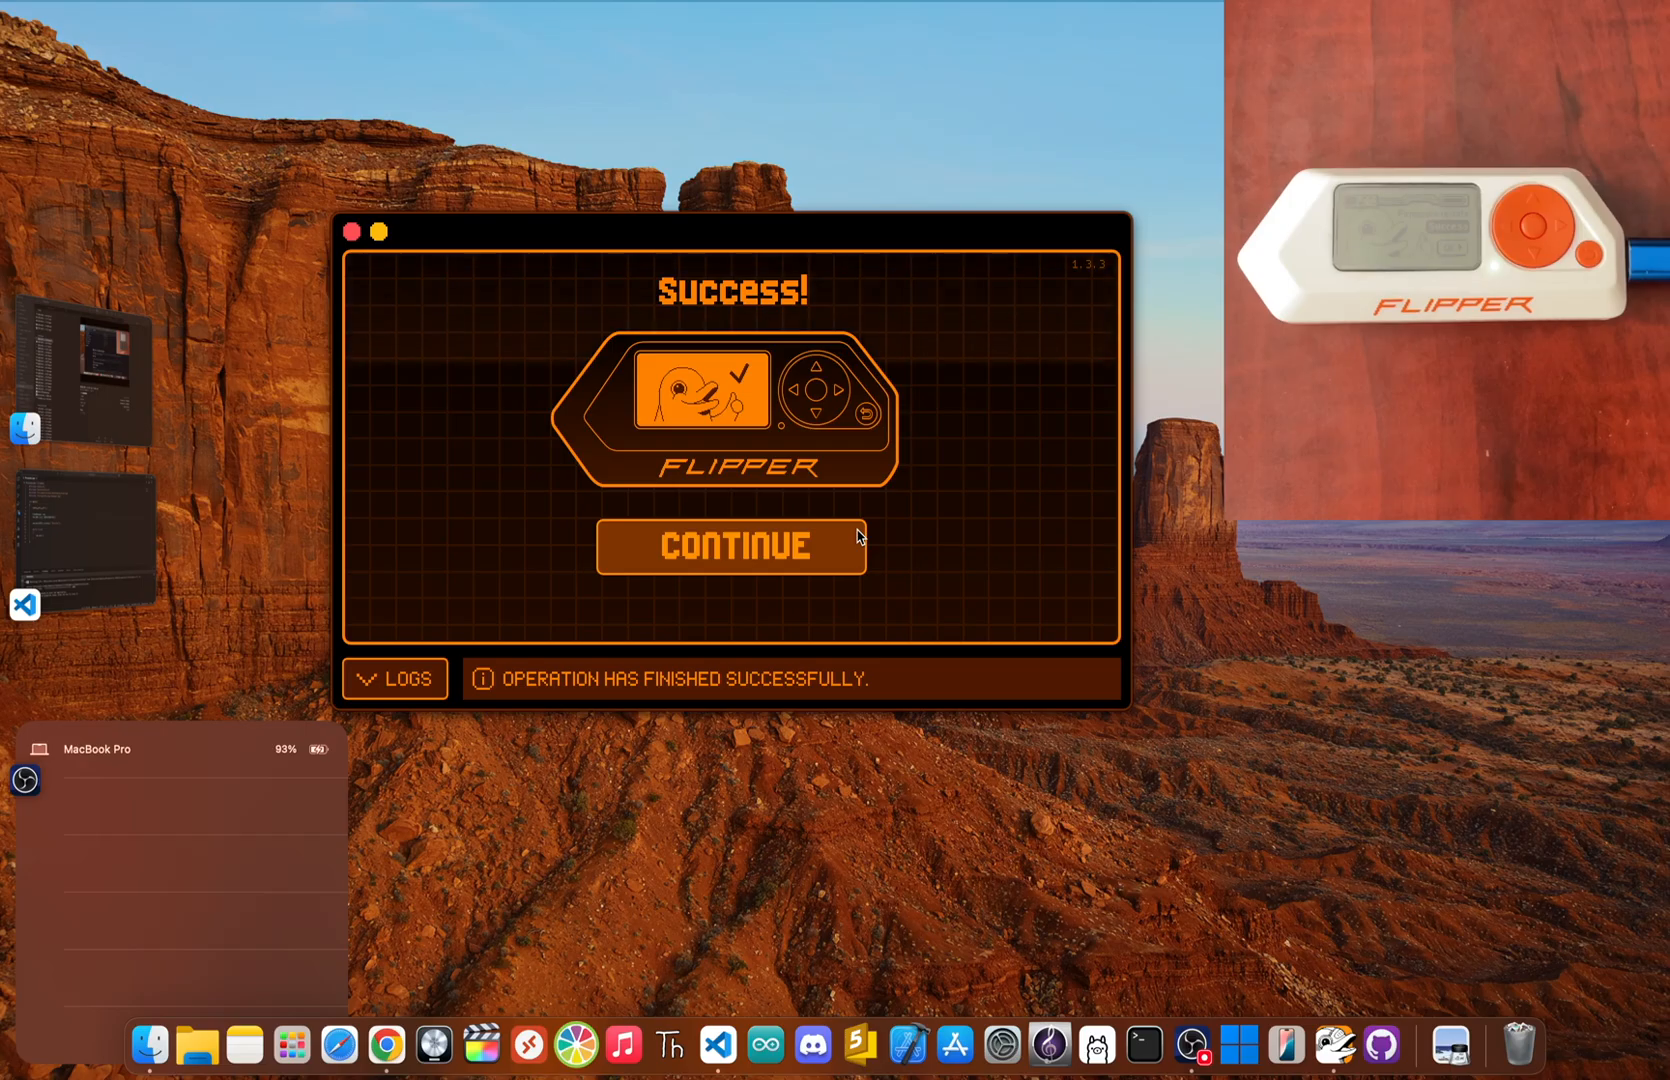
# - Dismiss the success screen and open the Flipper's main menu from remote control
pyautogui.click(731, 544)
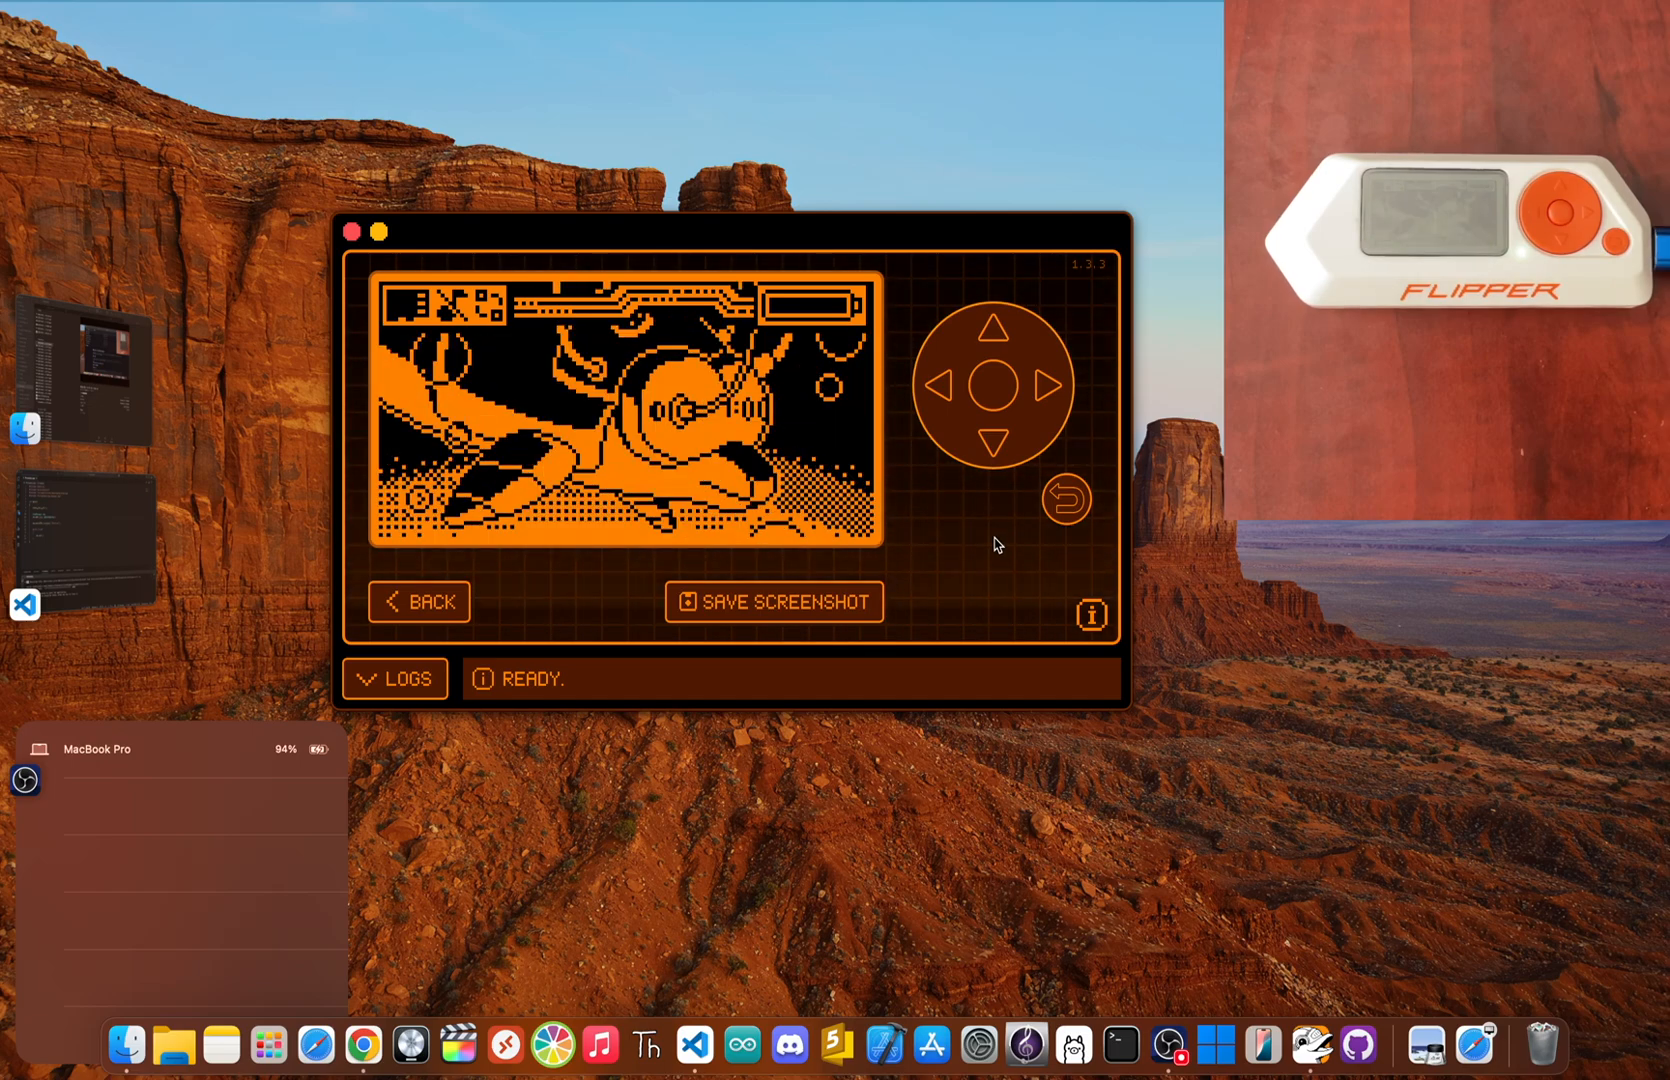
pyautogui.click(1065, 500)
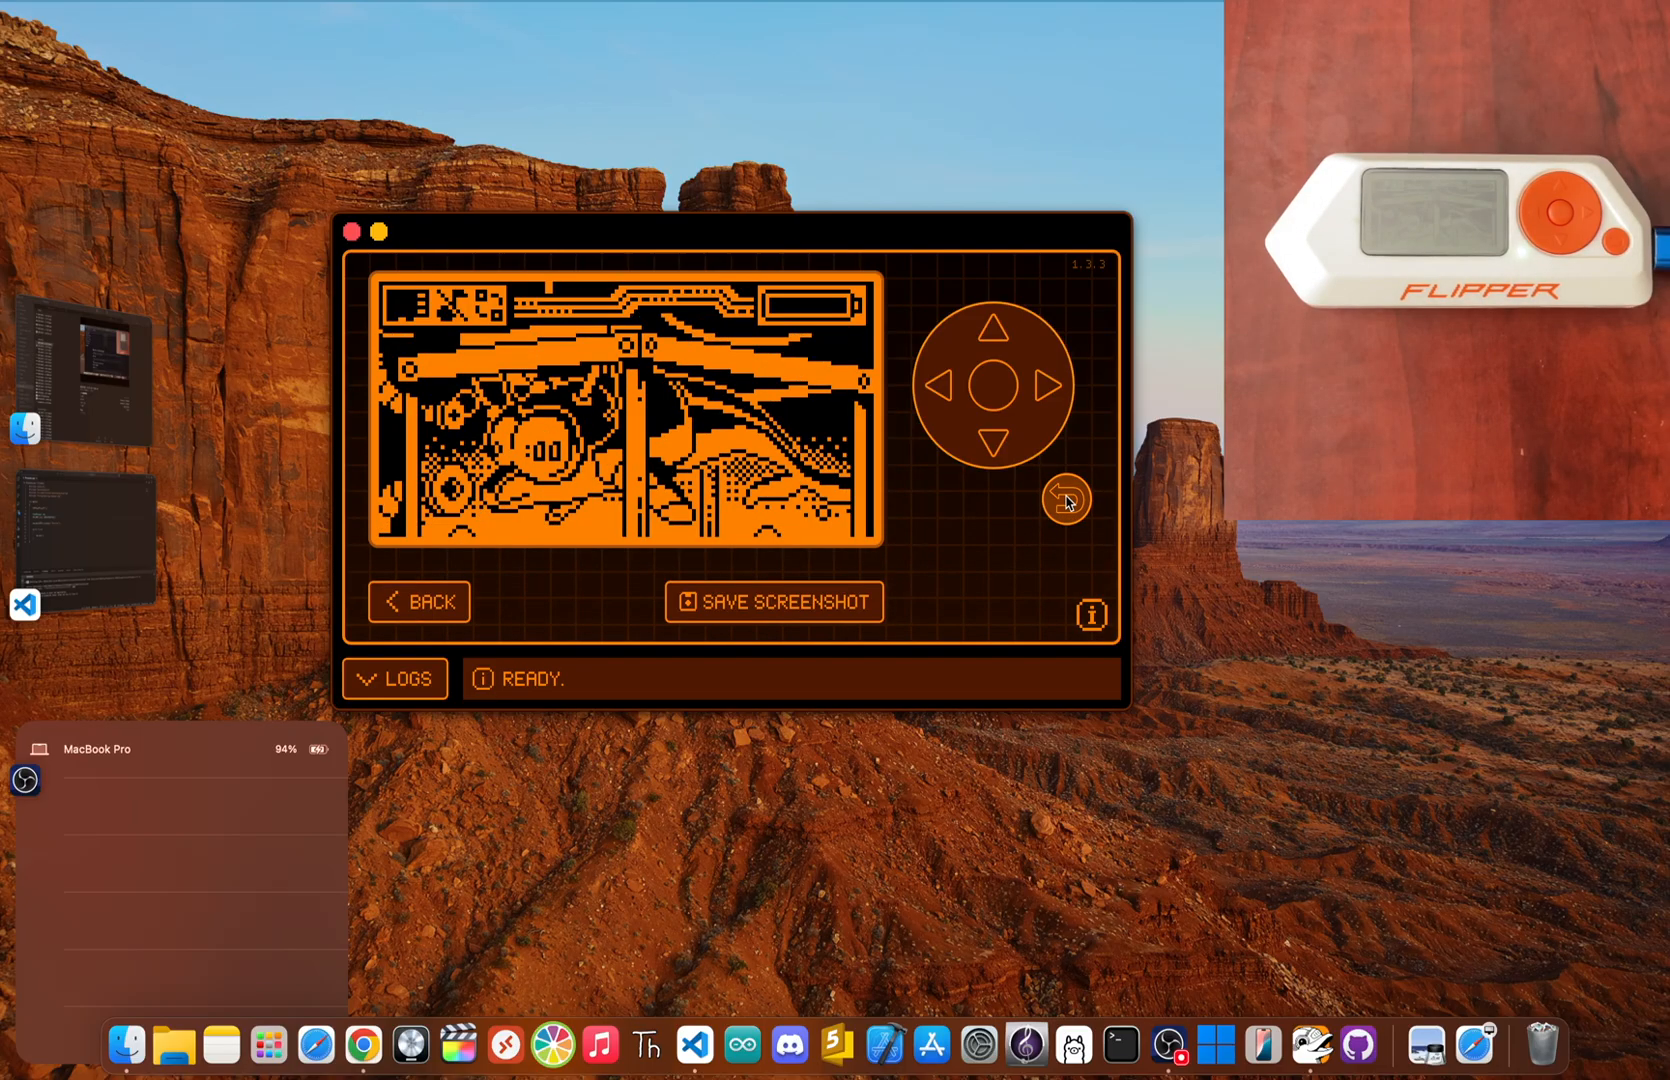
pyautogui.click(993, 387)
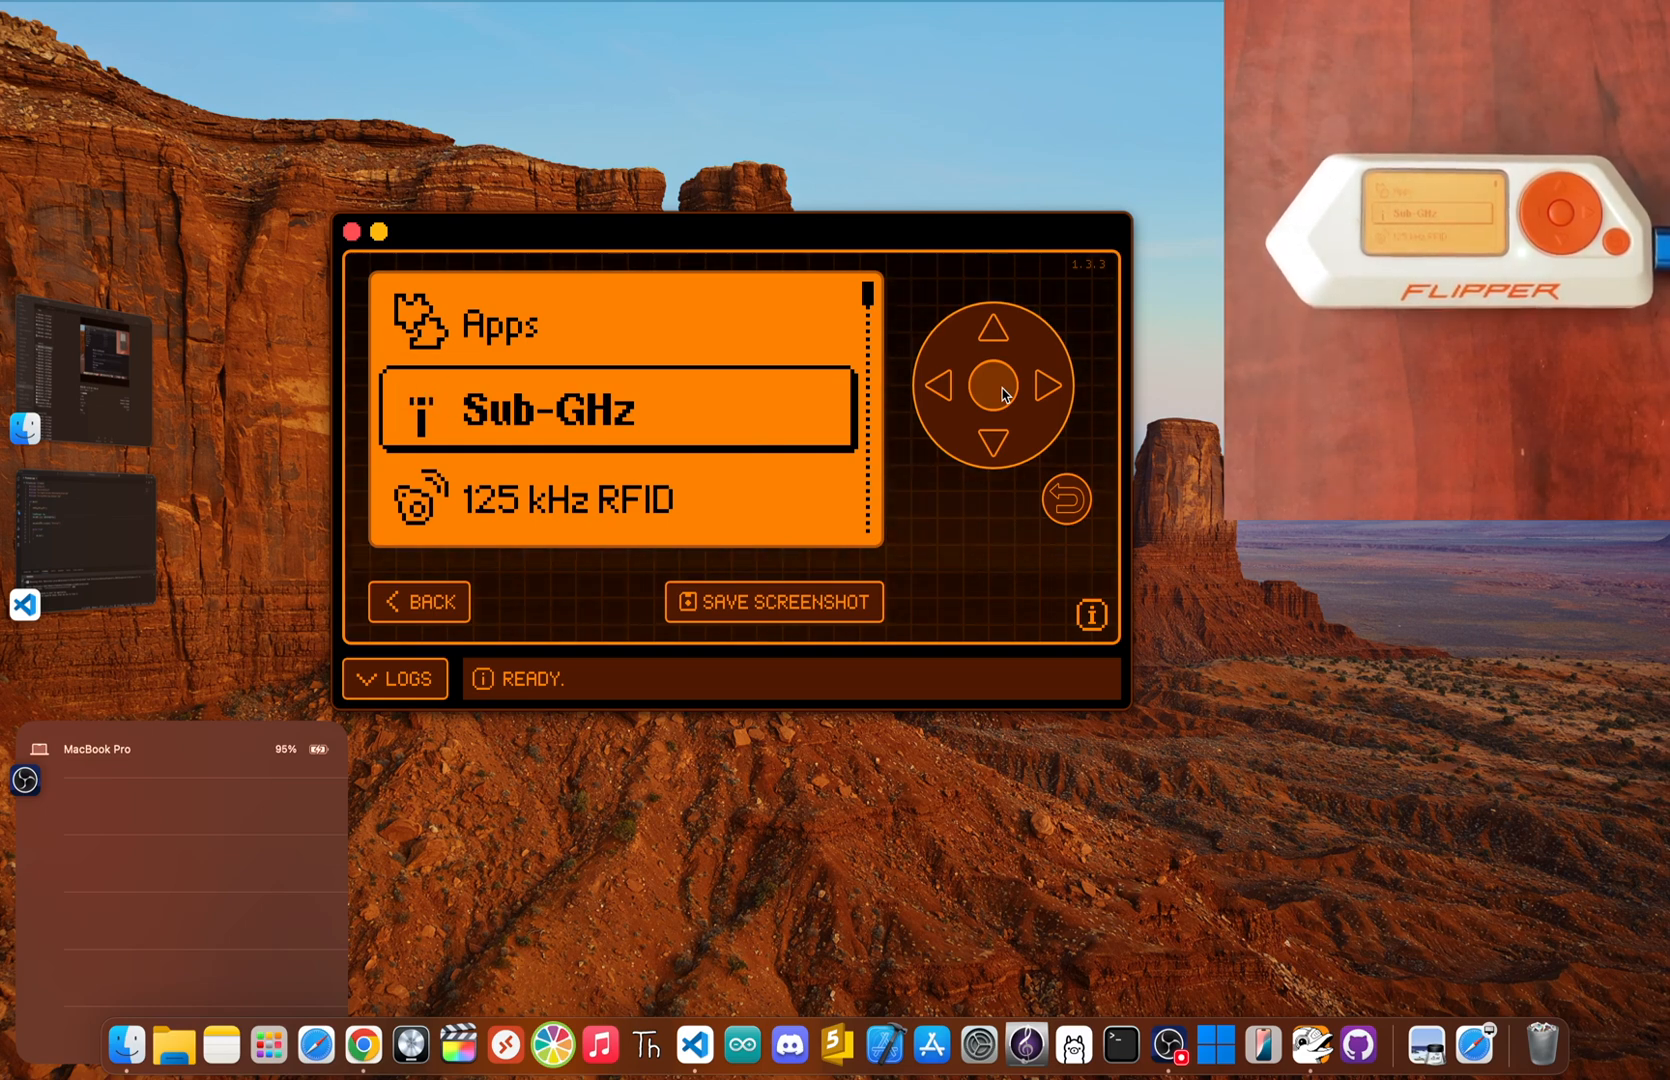
# - Step down the menu through NFC, U2F, Apps and Sub-GHz, then return home
pyautogui.click(994, 437)
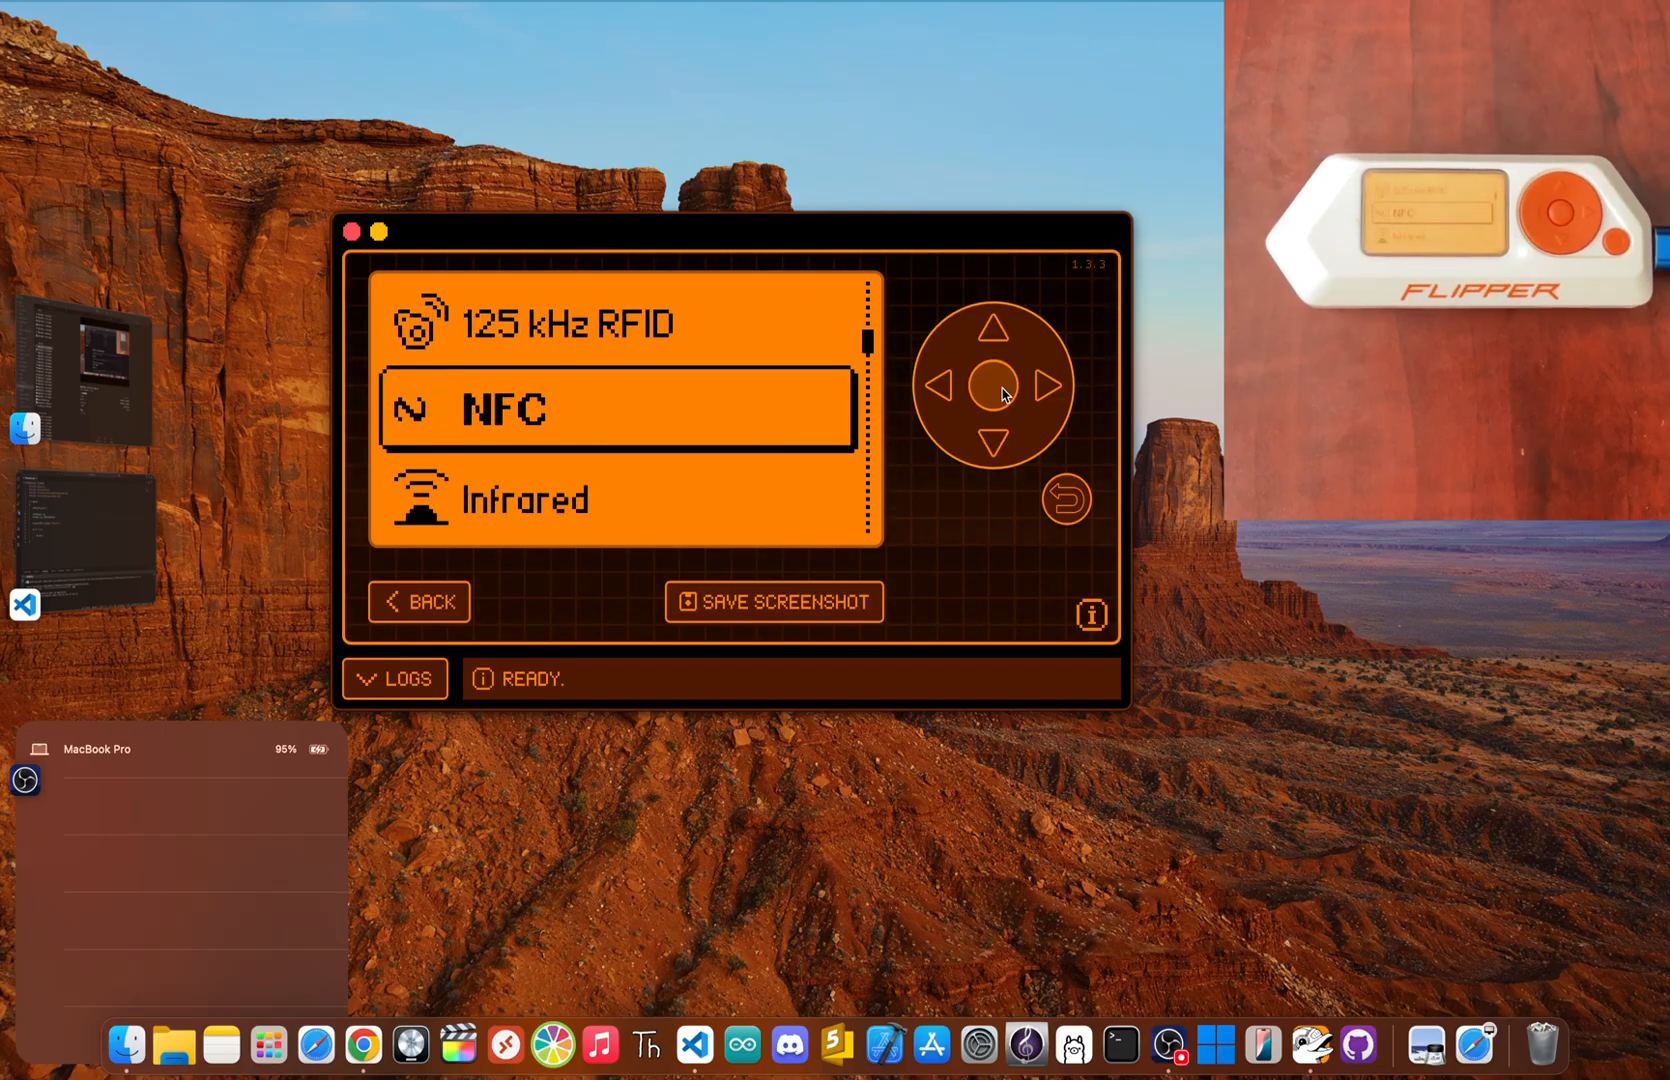
pyautogui.click(994, 438)
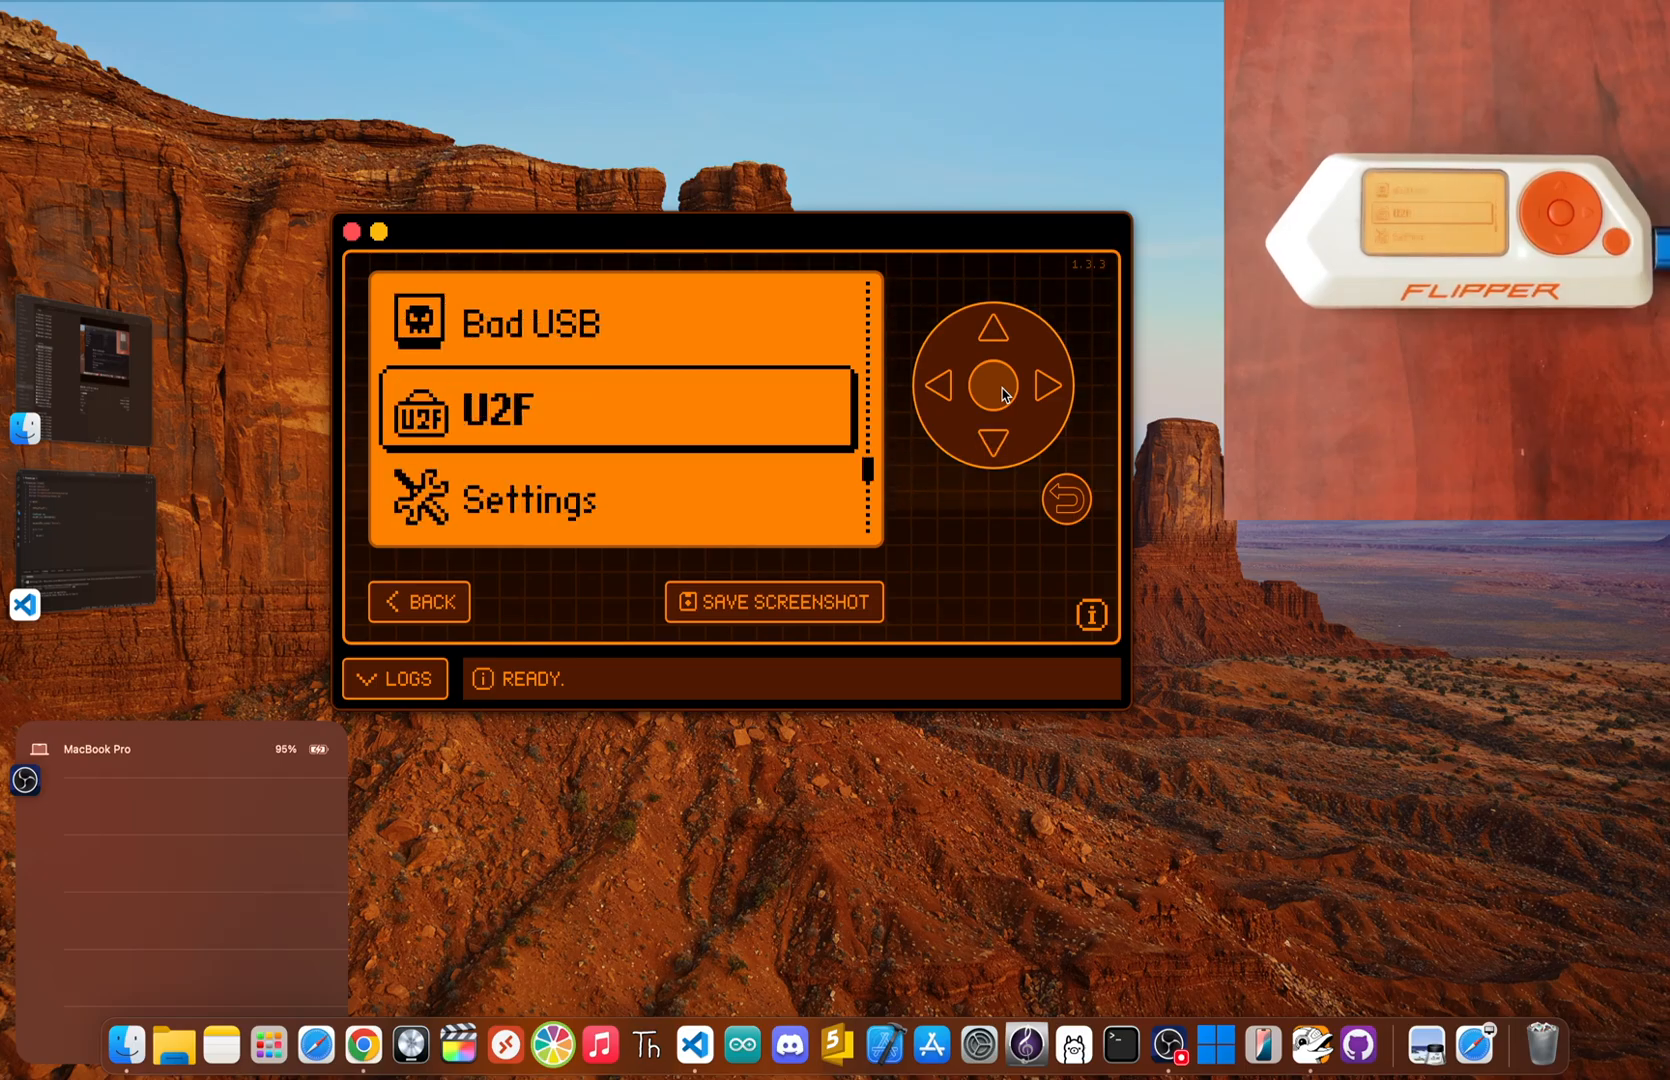
pyautogui.click(993, 438)
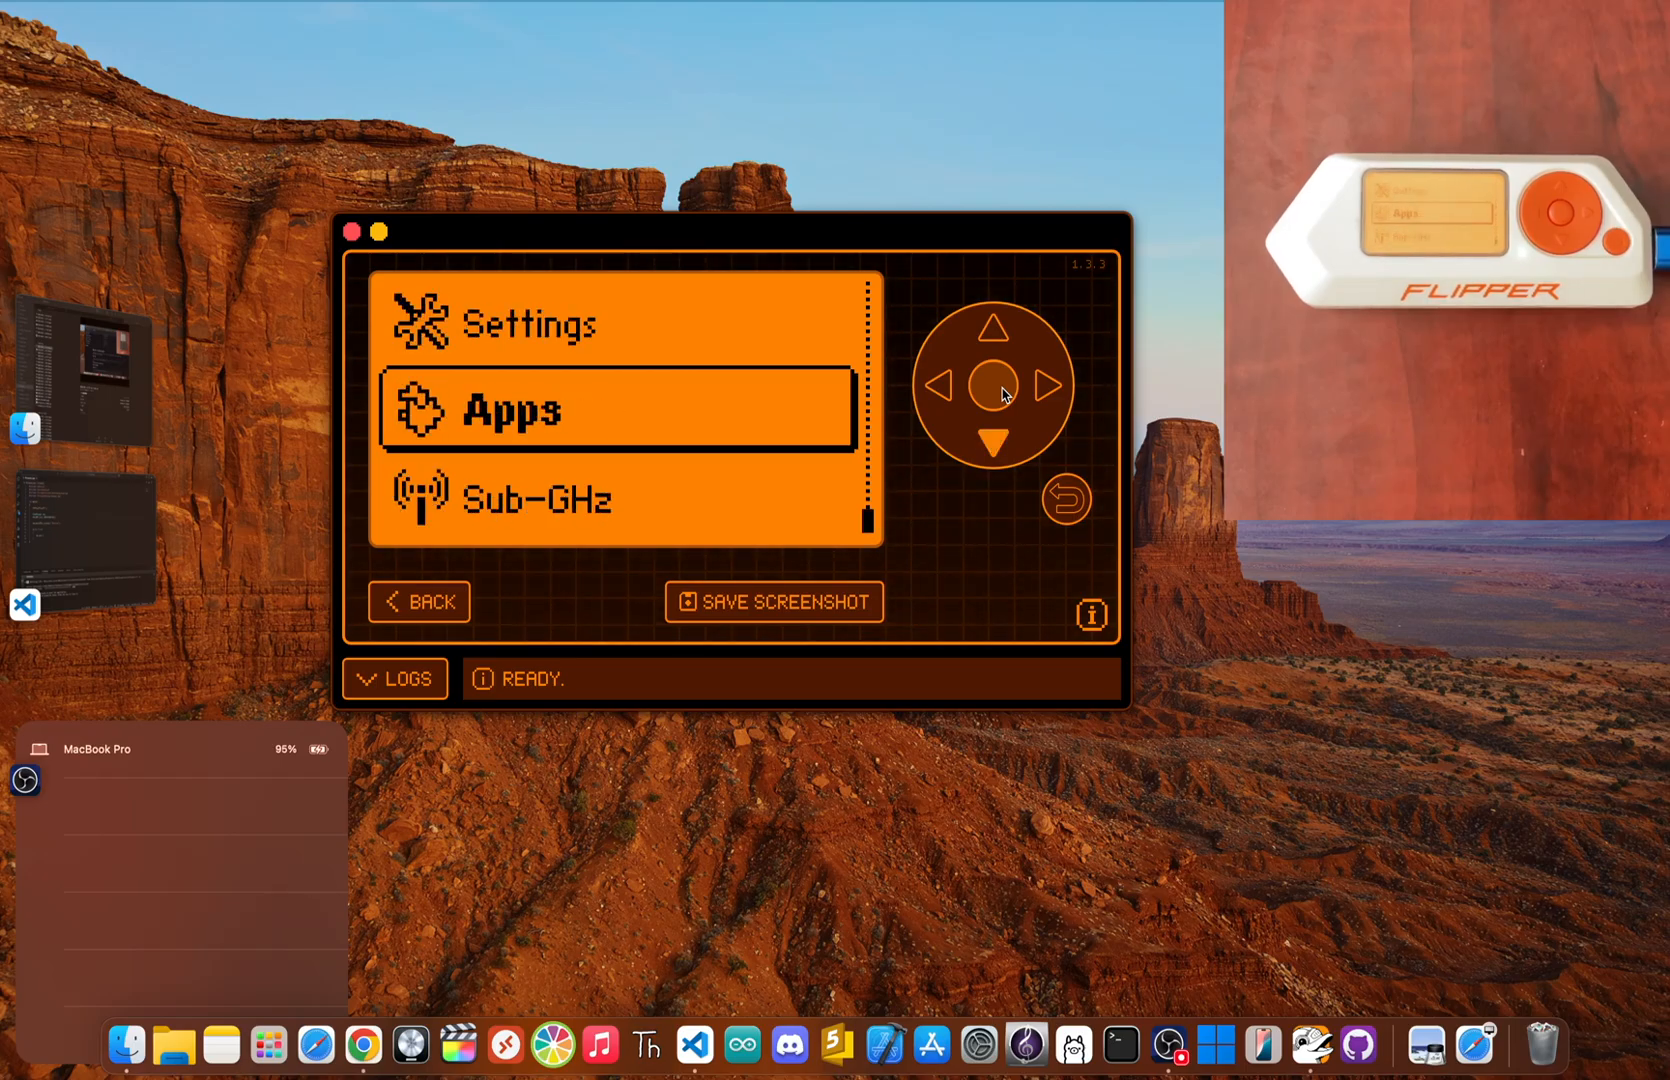
pyautogui.click(992, 440)
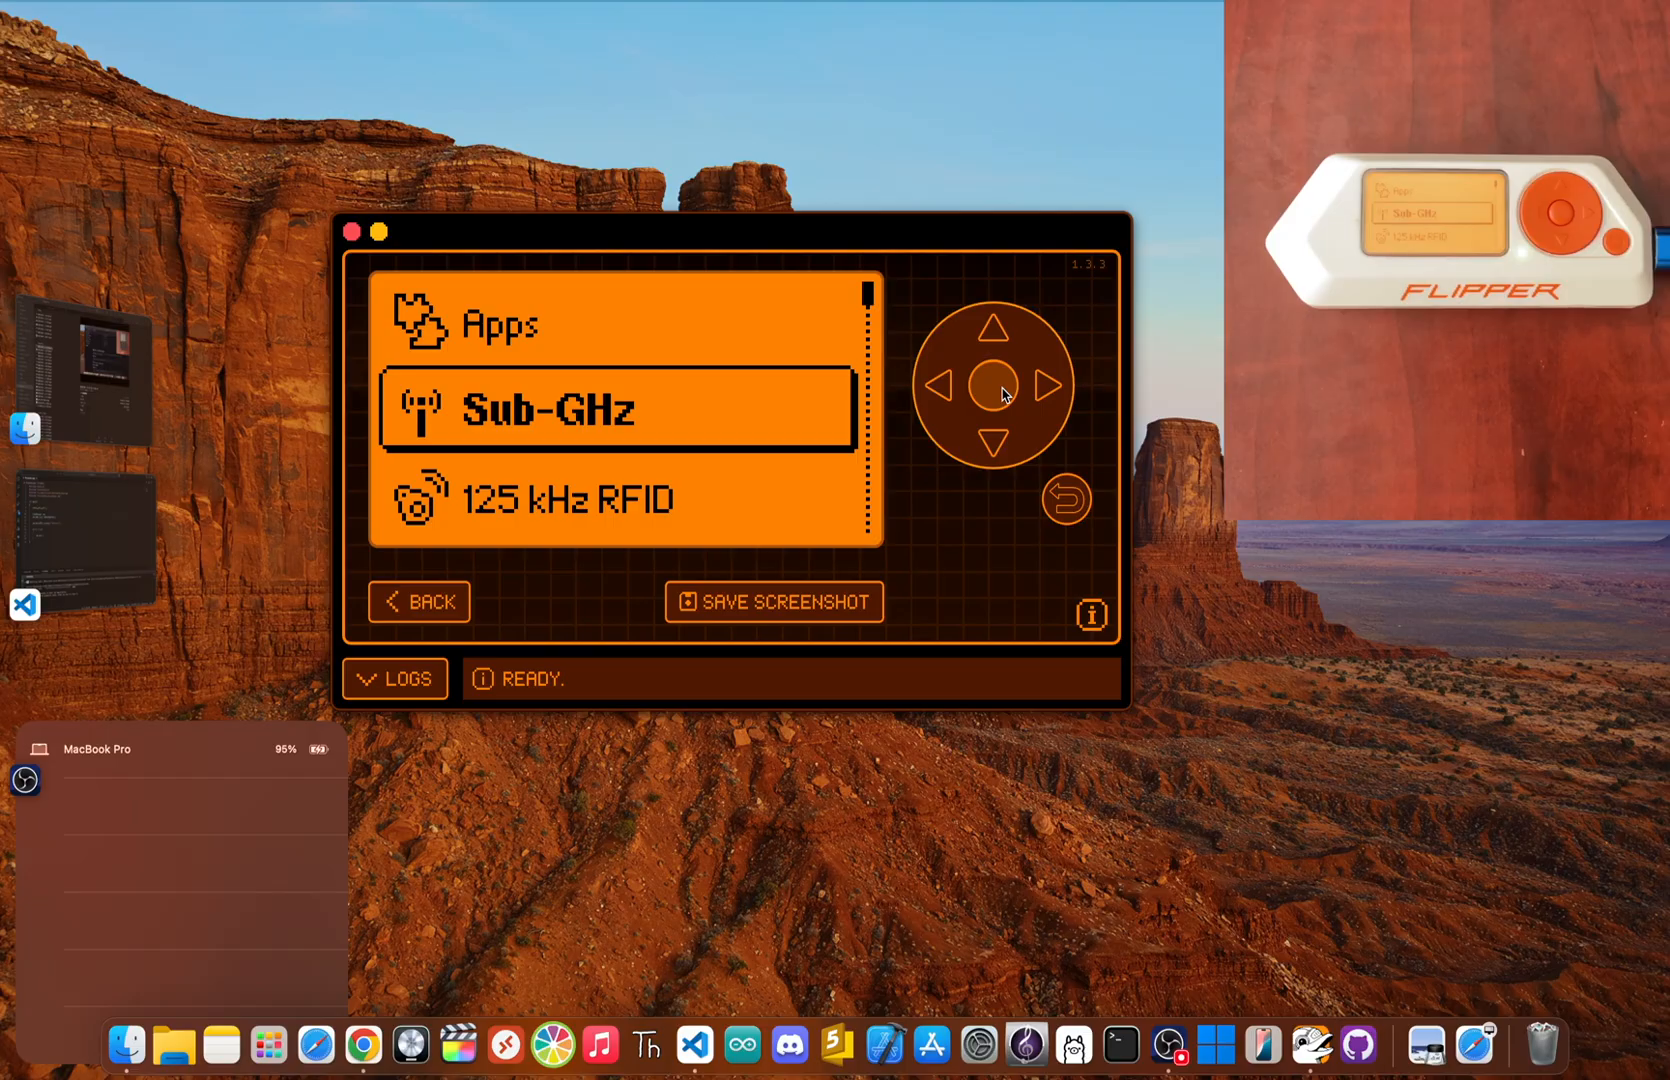
pyautogui.click(996, 387)
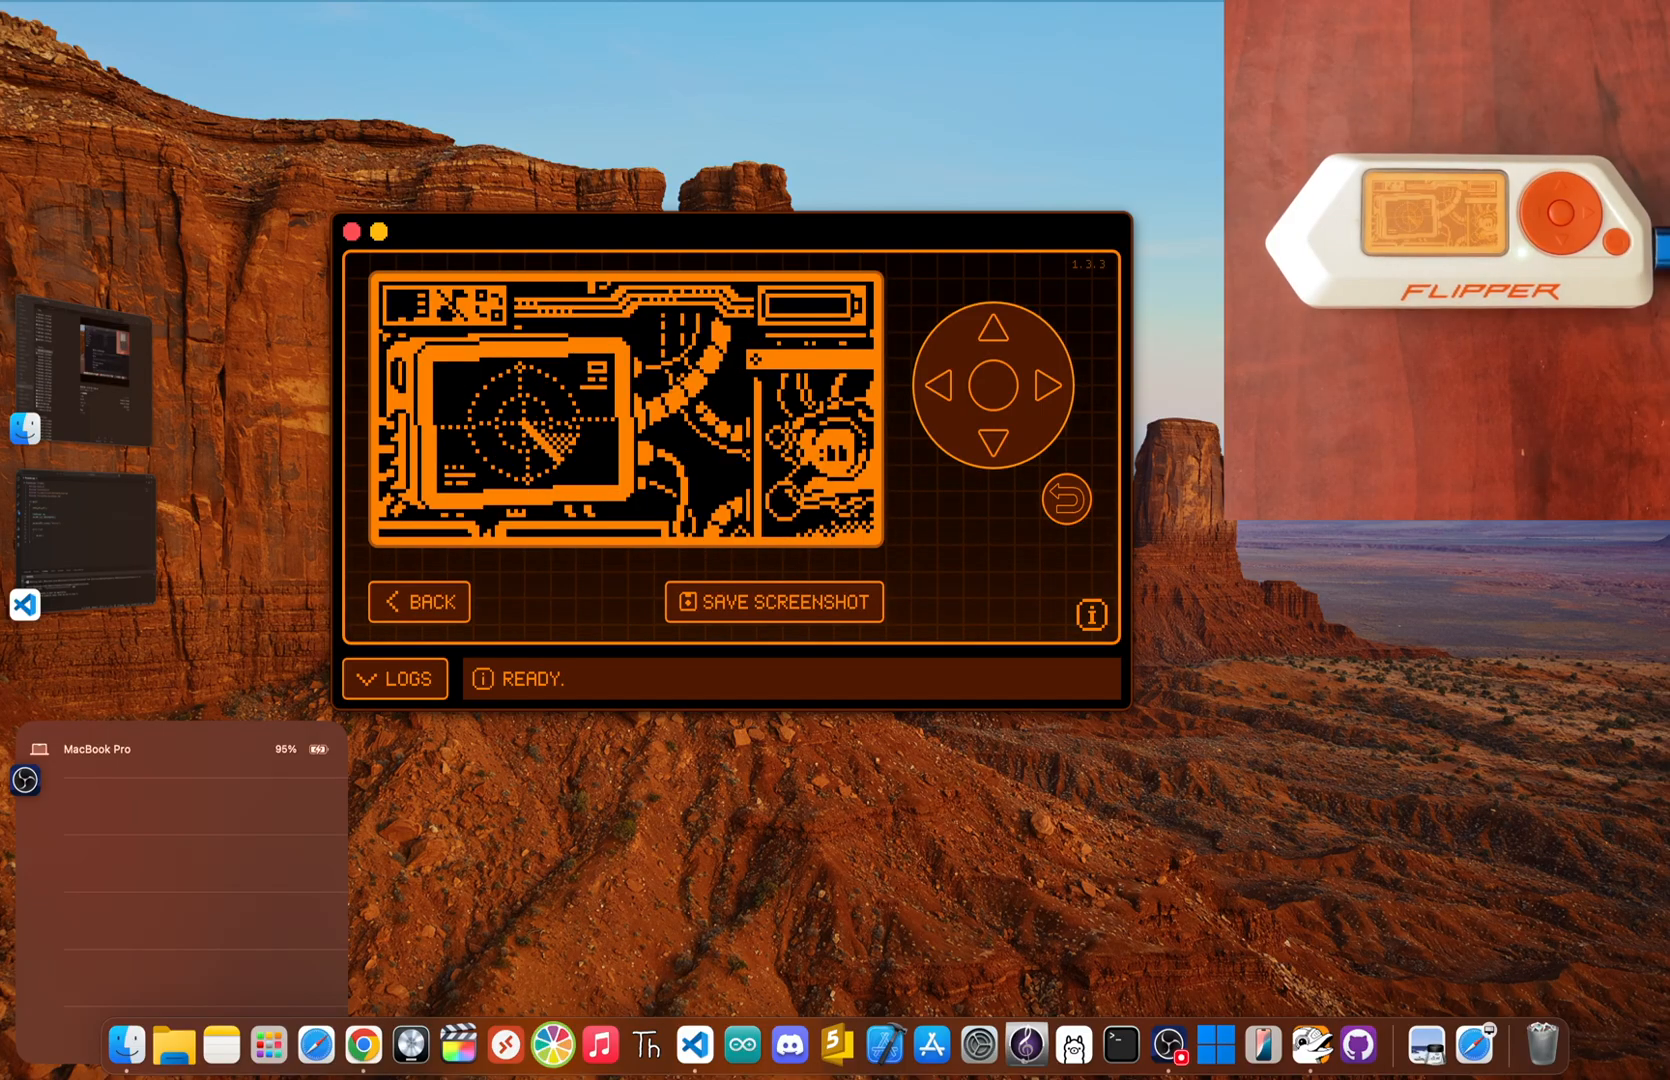